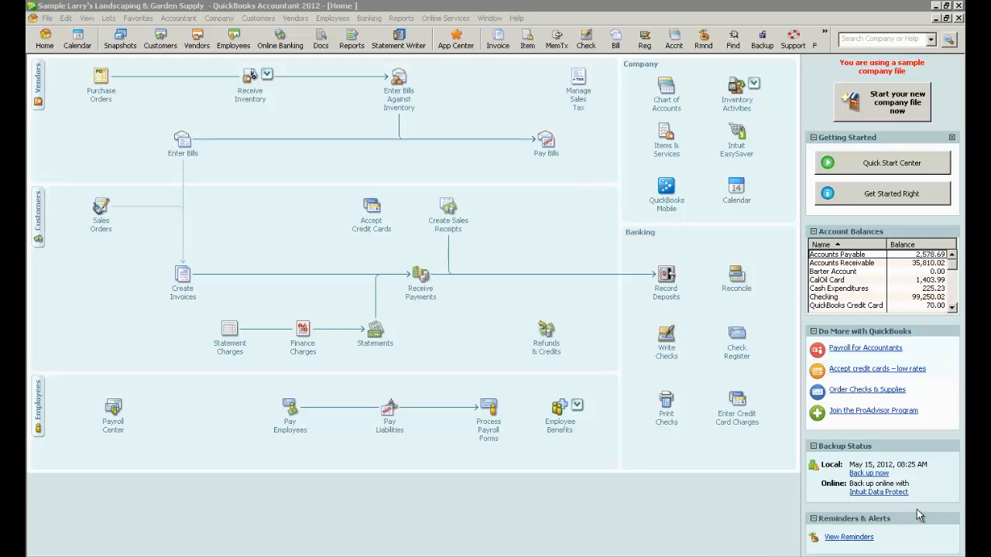
pyautogui.moveTo(382, 83)
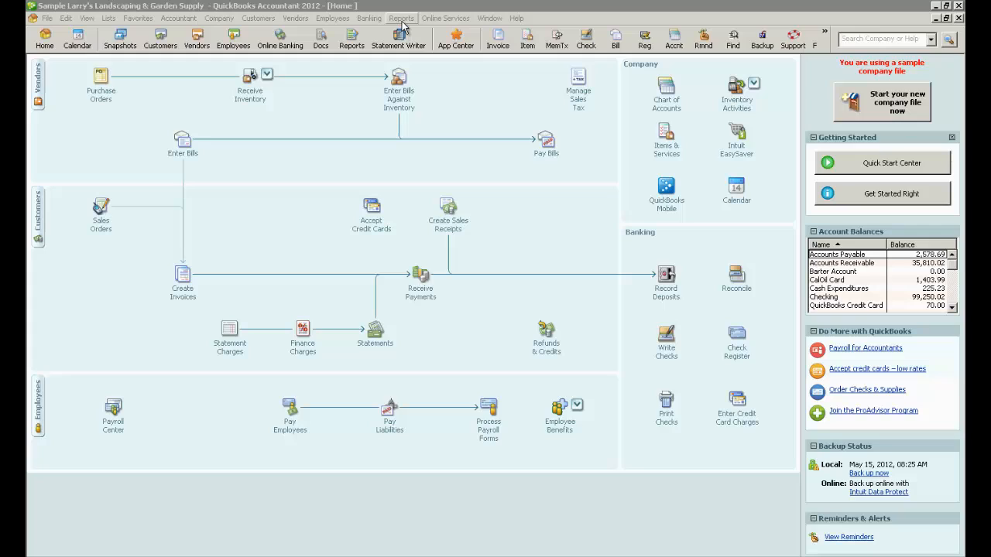
pyautogui.moveTo(387, 19)
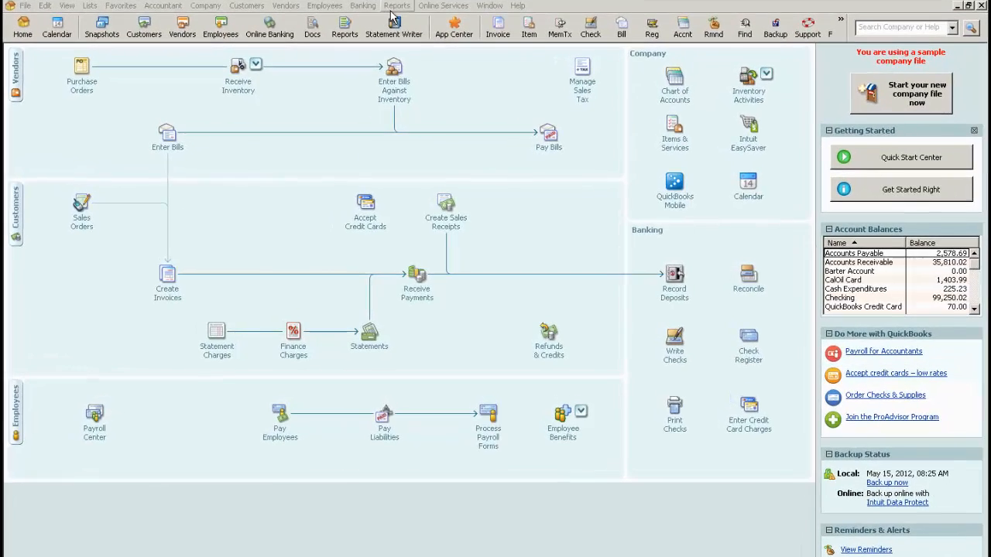
# Open Profit & Loss Standard for December 1–15, 2016 and scroll through it.
pyautogui.click(396, 5)
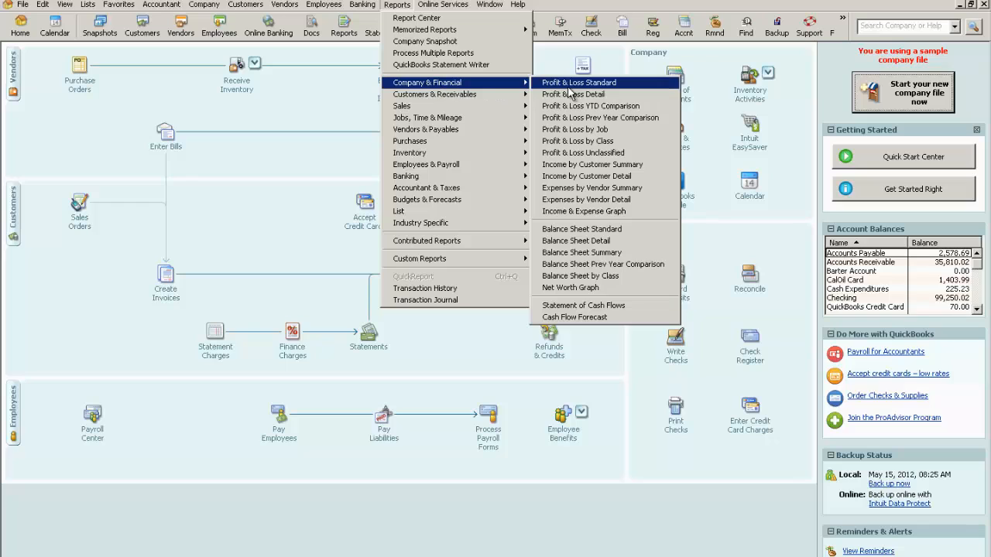
pyautogui.click(581, 82)
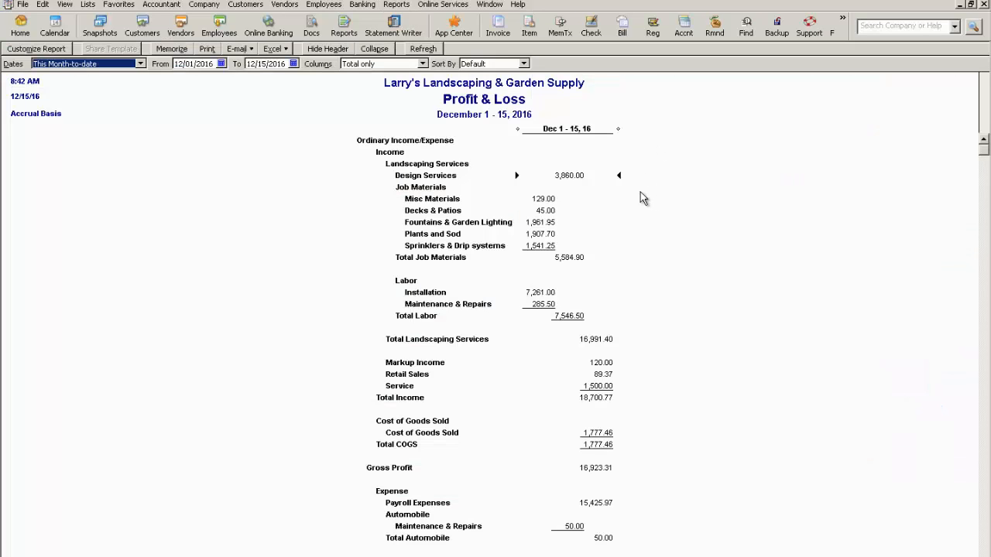
pyautogui.moveTo(490, 264)
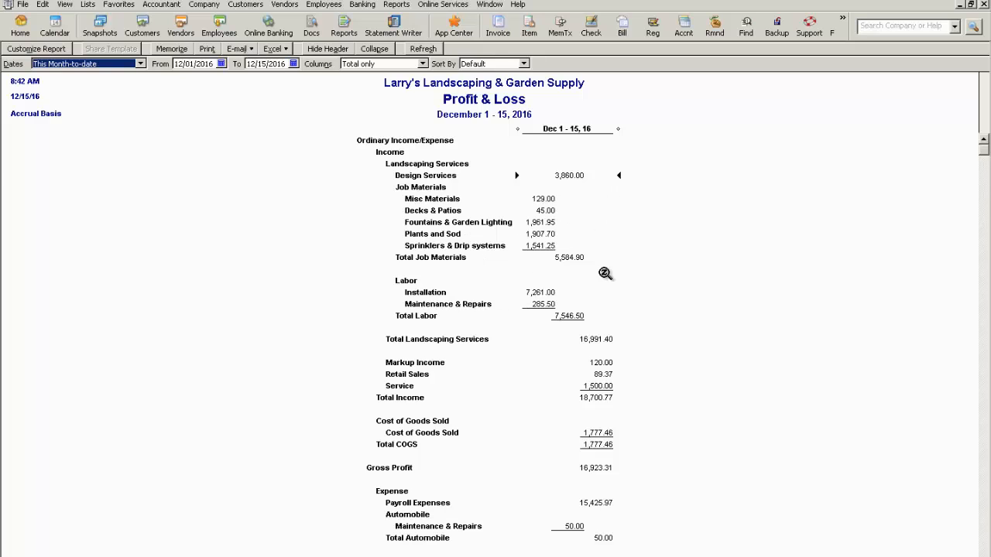
pyautogui.scroll(-3)
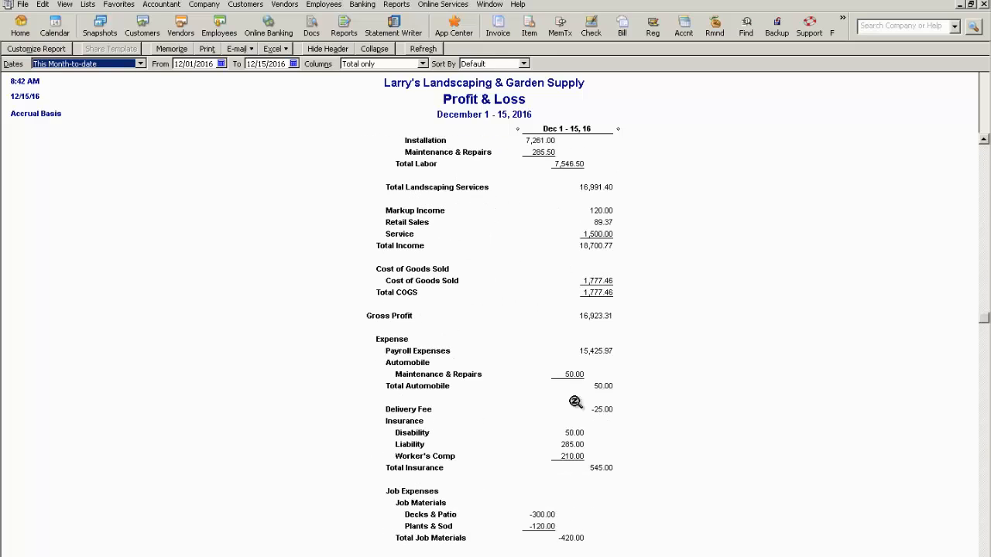
pyautogui.scroll(-3)
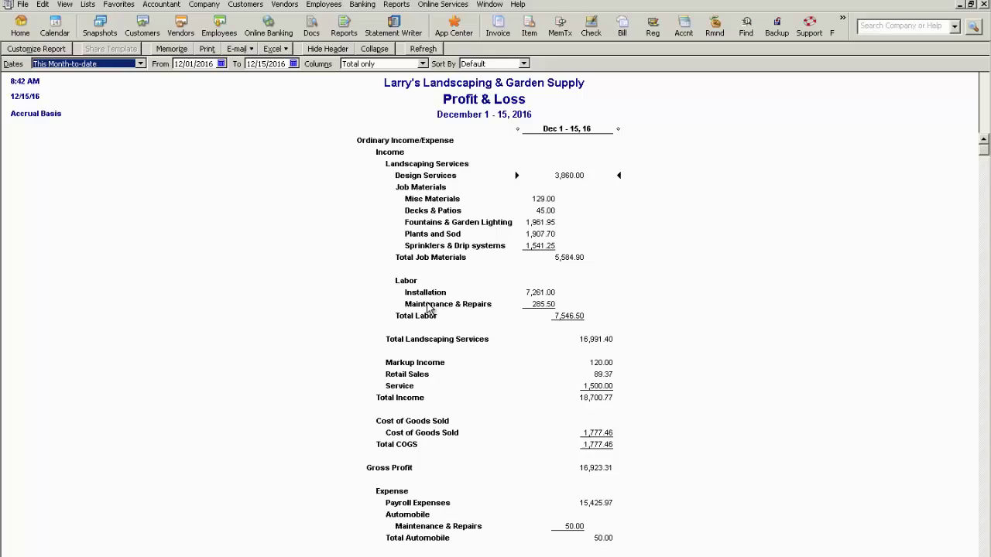
pyautogui.moveTo(653, 445)
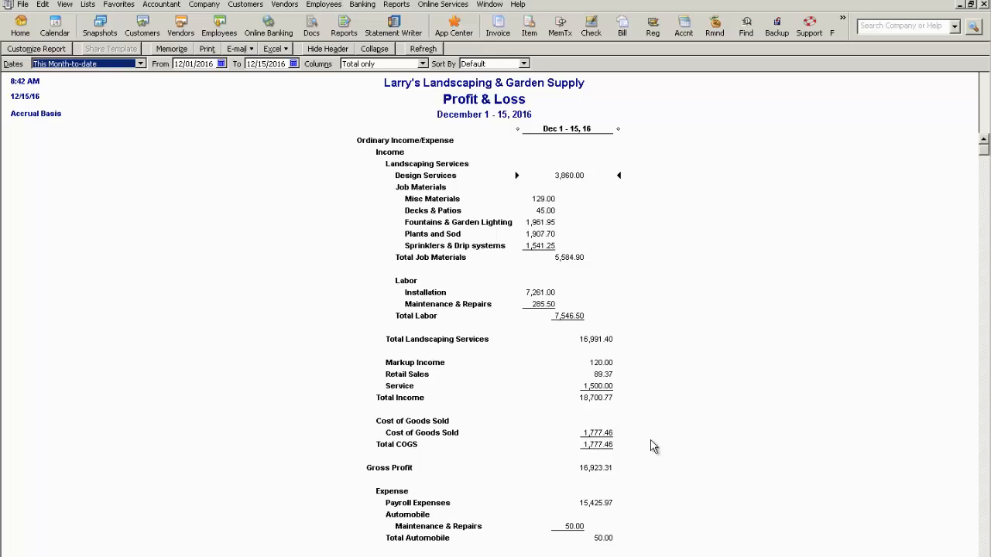
pyautogui.moveTo(153, 175)
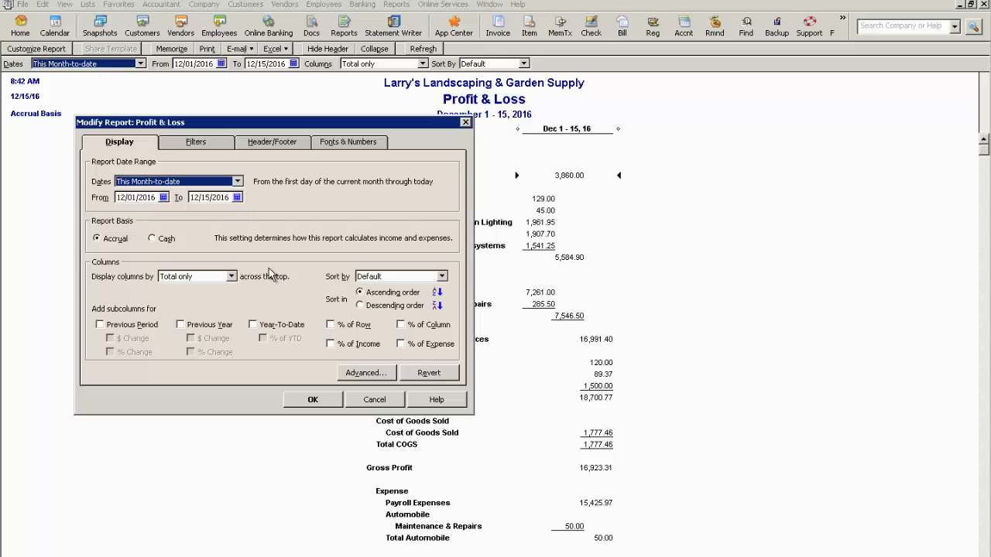
pyautogui.moveTo(130, 148)
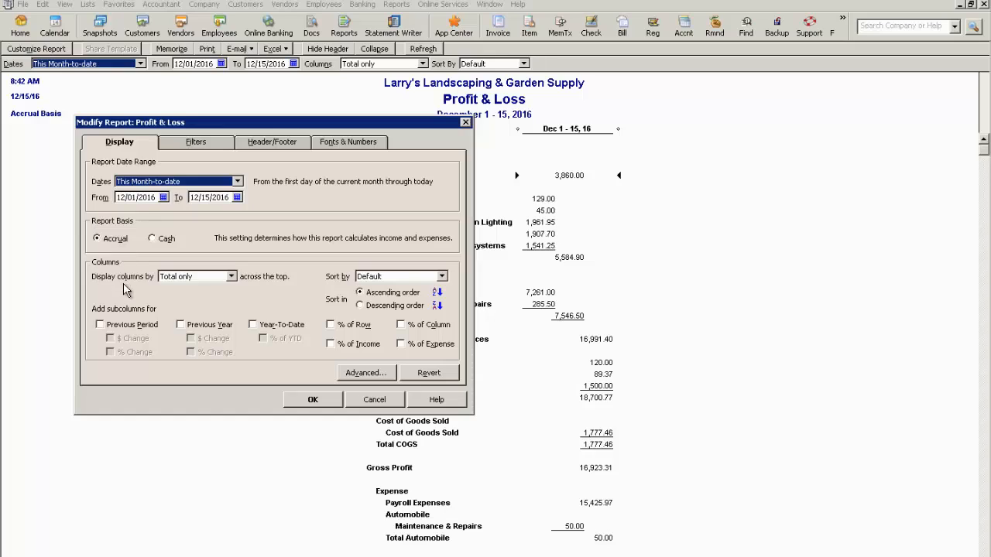
pyautogui.moveTo(180, 298)
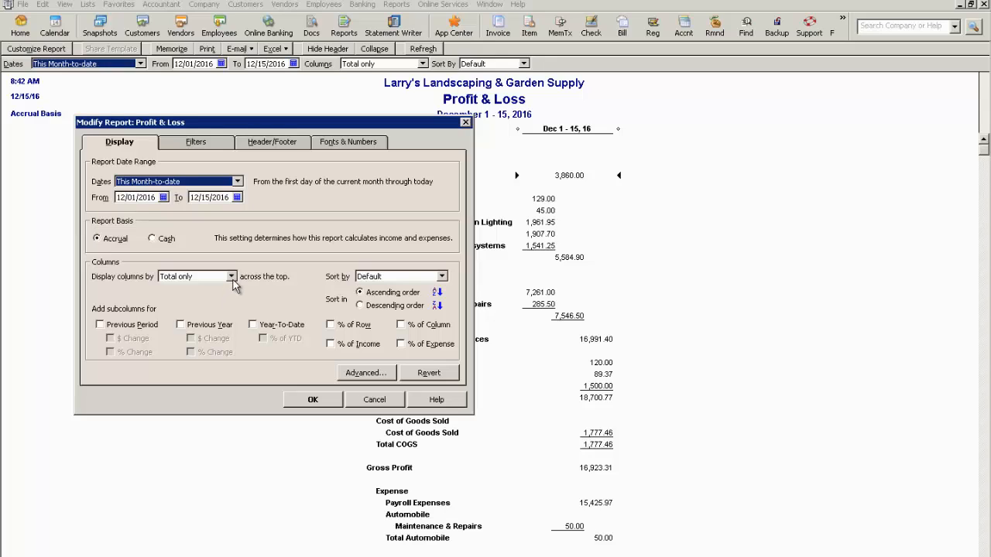
# Open the Display columns by choices in Modify Report: Profit & Loss.
pyautogui.click(231, 277)
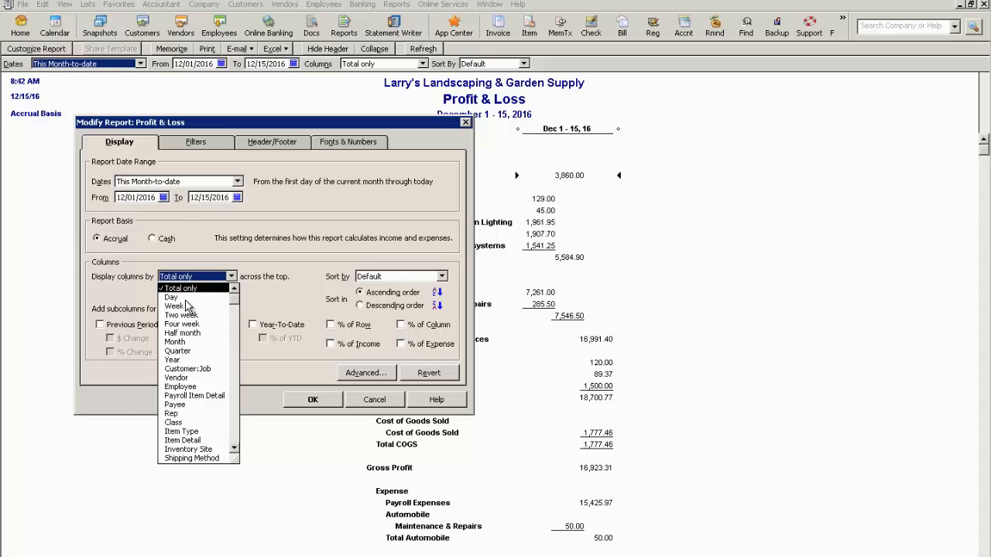
pyautogui.moveTo(194, 349)
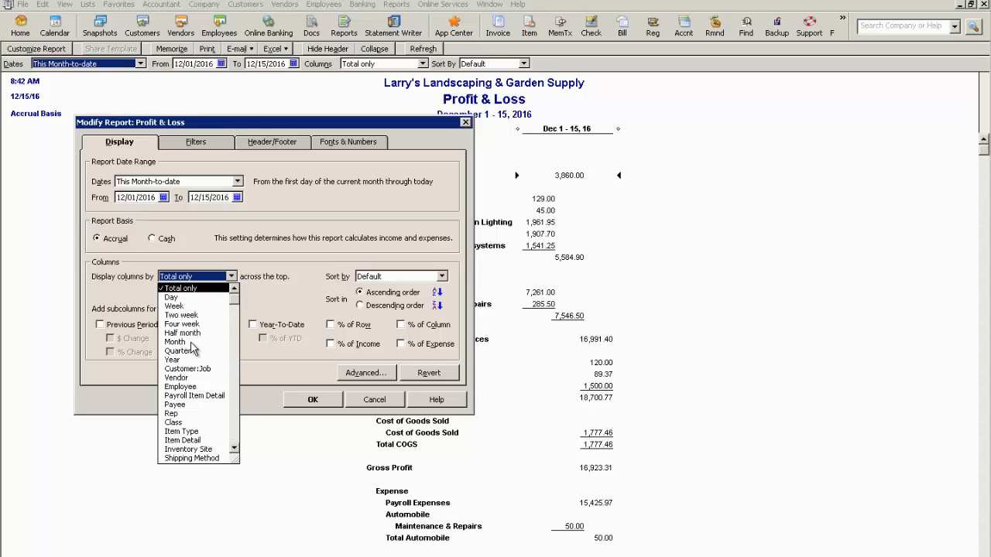
pyautogui.moveTo(182, 387)
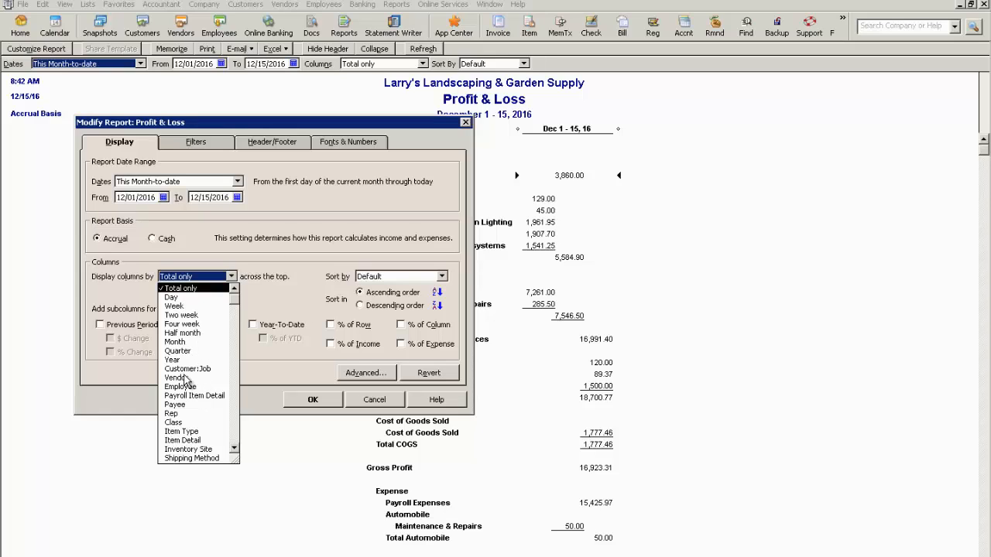
pyautogui.moveTo(192, 360)
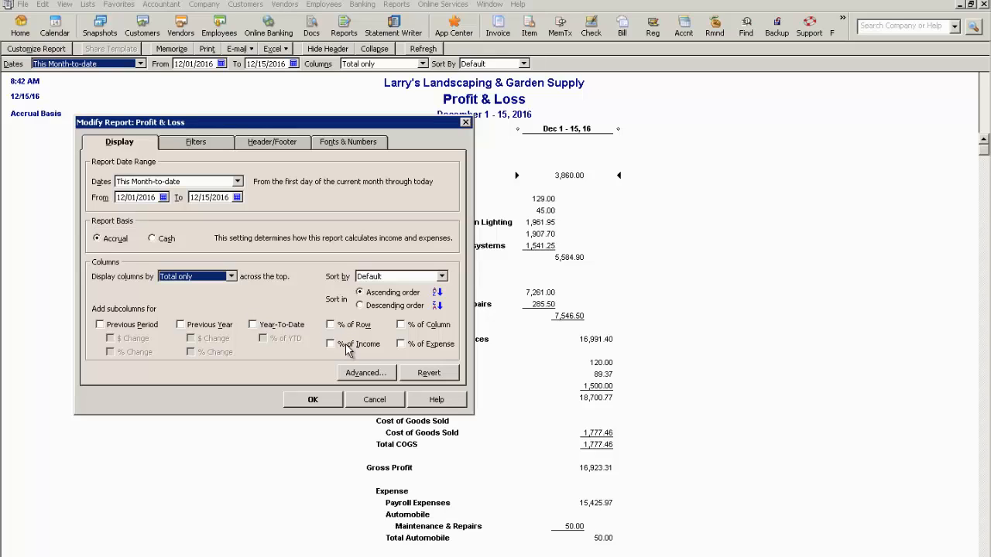
pyautogui.moveTo(178, 324)
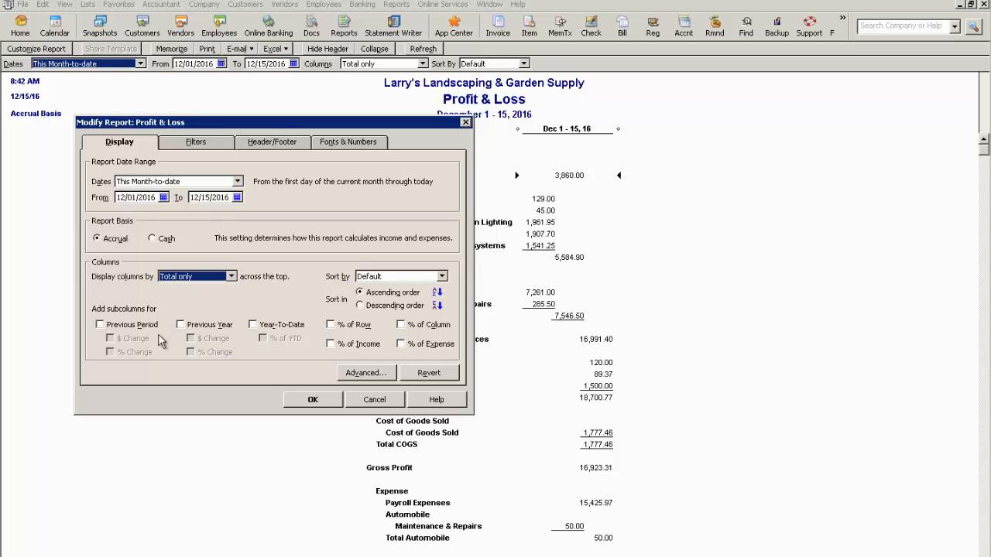
pyautogui.moveTo(148, 339)
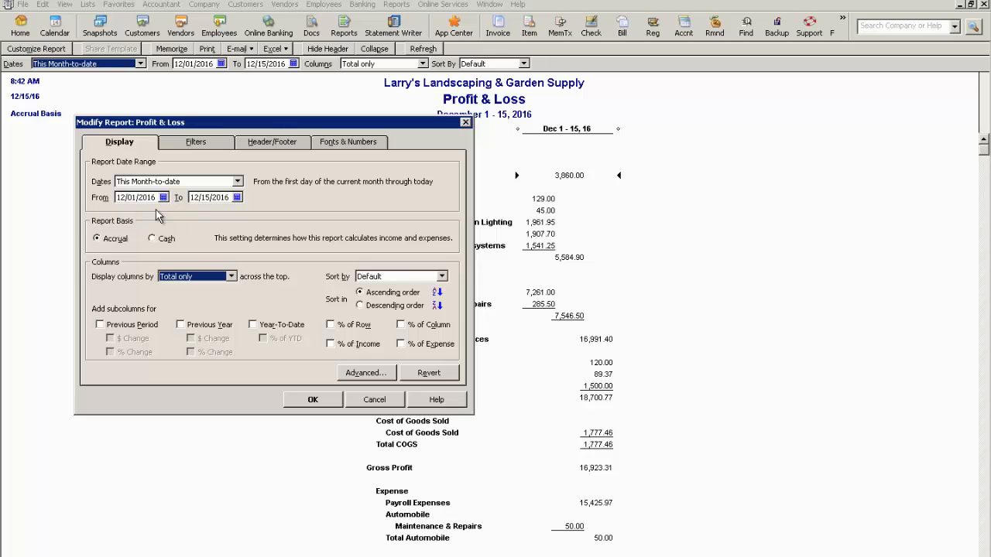
pyautogui.moveTo(147, 209)
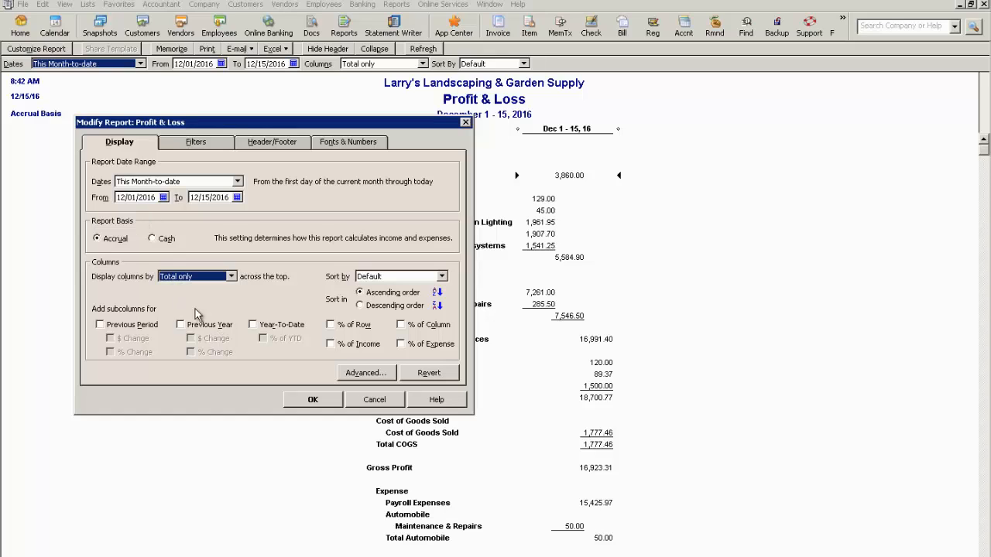
pyautogui.moveTo(203, 316)
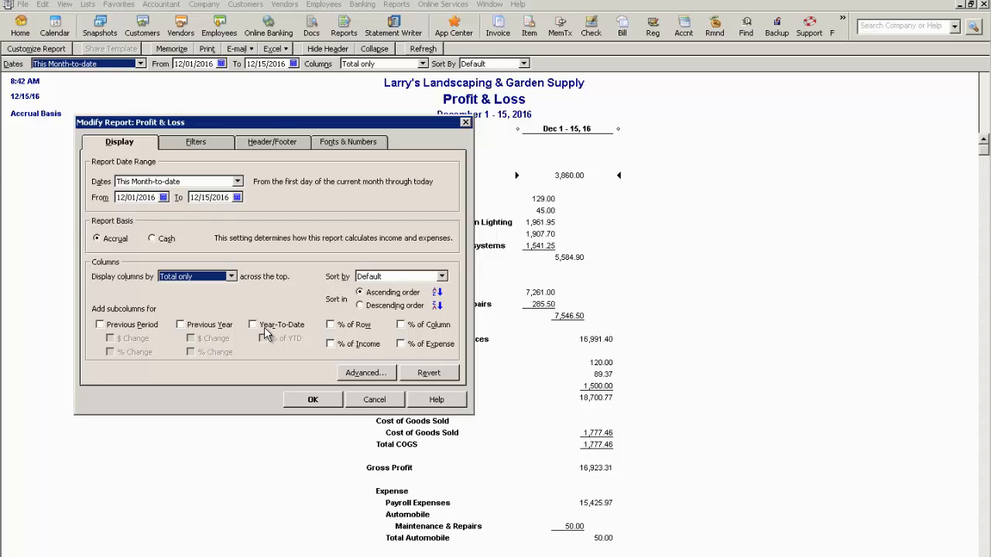
pyautogui.moveTo(267, 333)
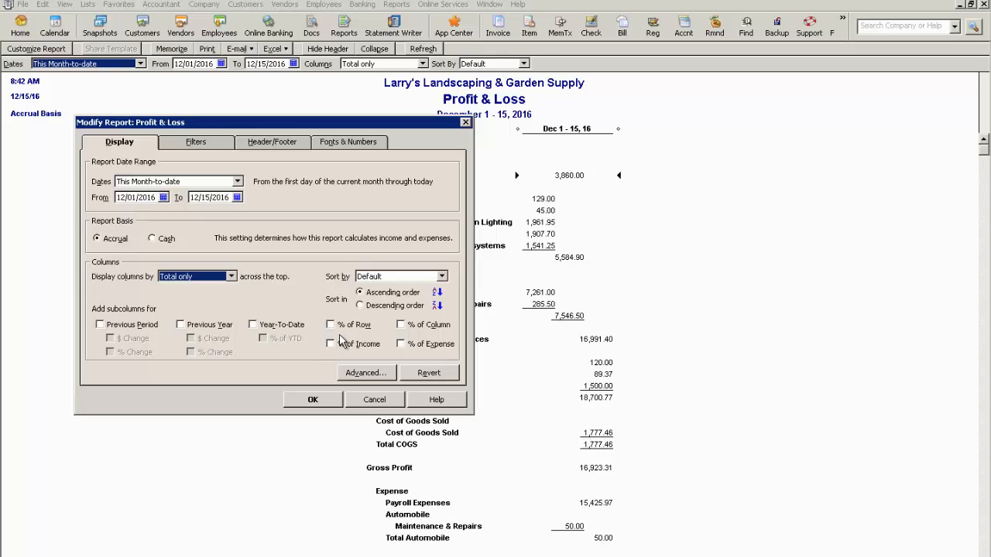
pyautogui.moveTo(341, 340)
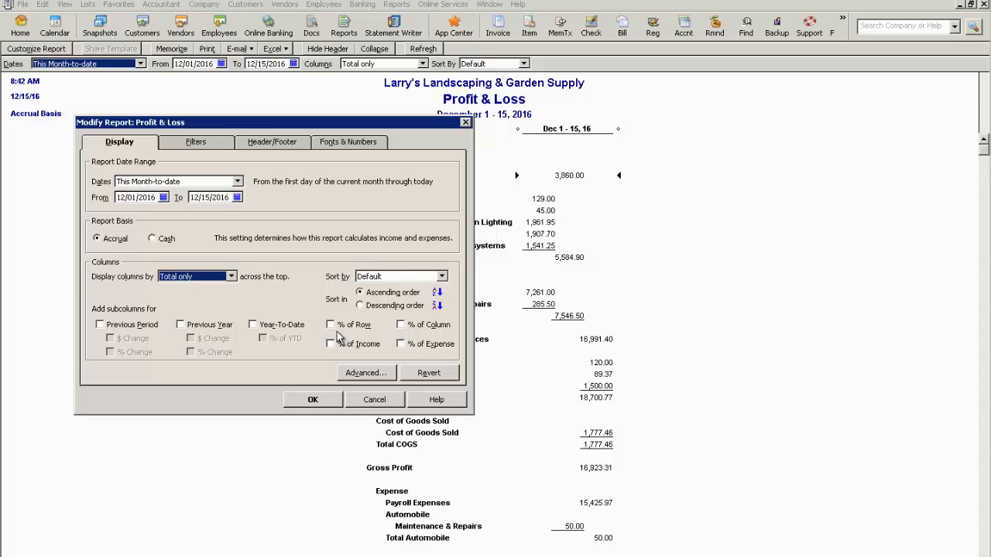
pyautogui.moveTo(344, 335)
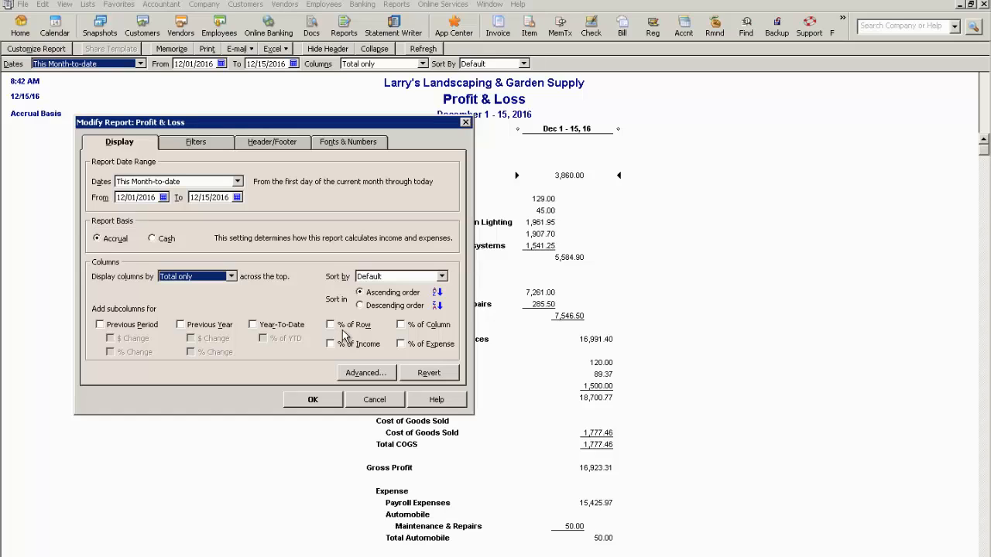
pyautogui.moveTo(235, 292)
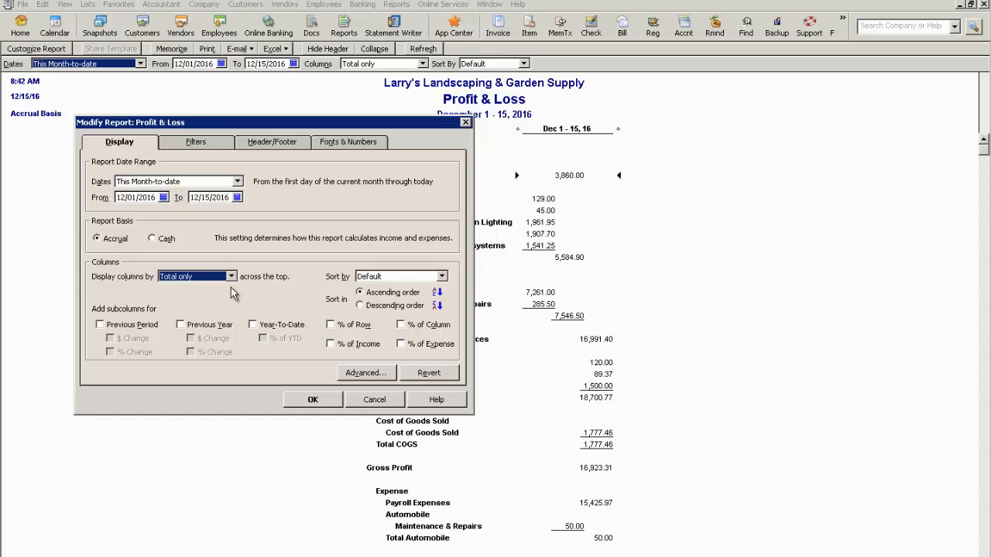
pyautogui.moveTo(613, 162)
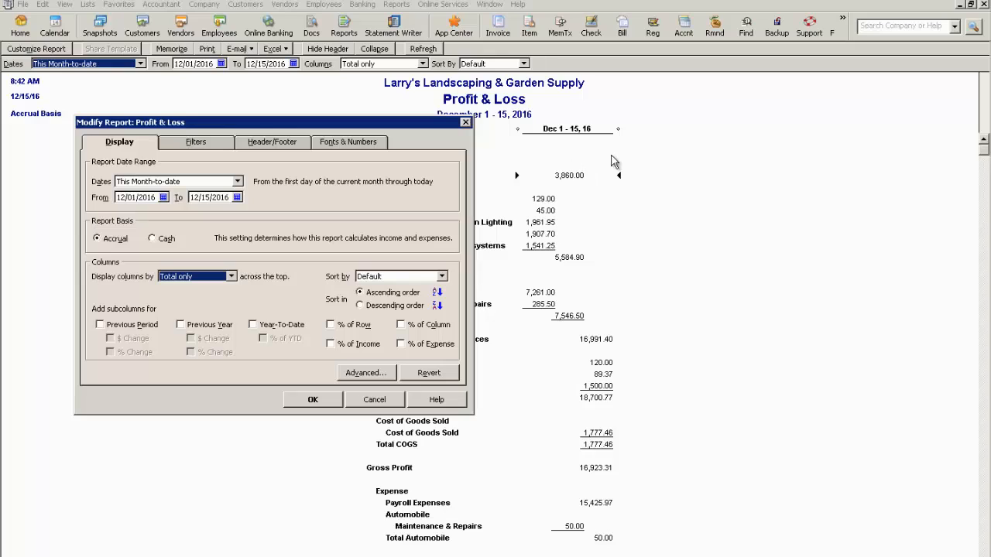
pyautogui.moveTo(257, 305)
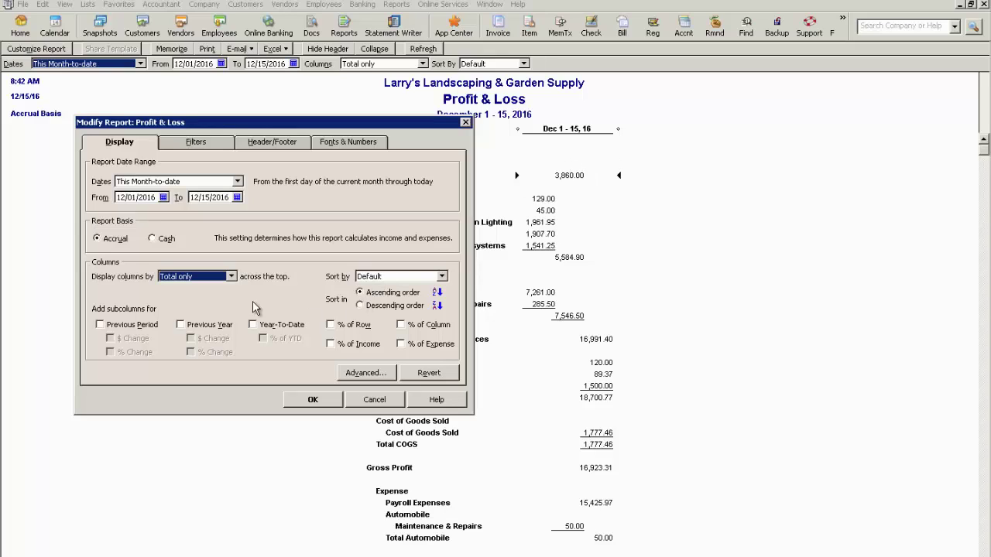
pyautogui.moveTo(343, 339)
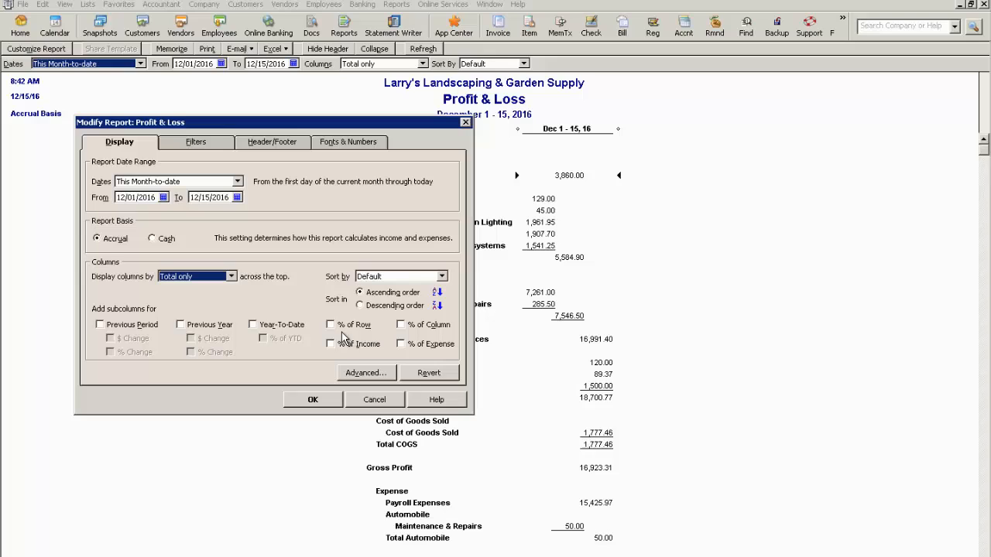
pyautogui.moveTo(364, 373)
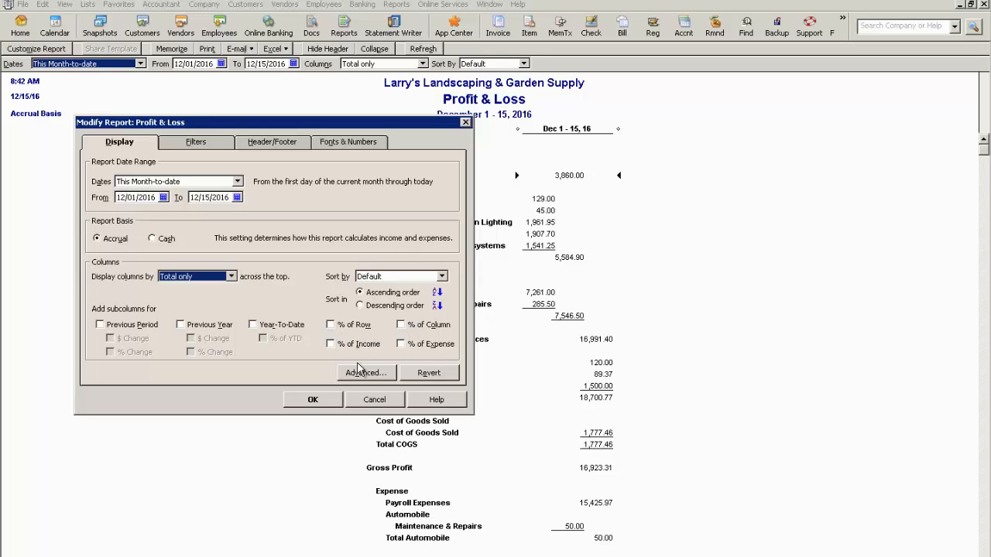
# Apply a % of Row subcolumn to the report, then uncheck it in the reopened settings.
pyautogui.click(330, 324)
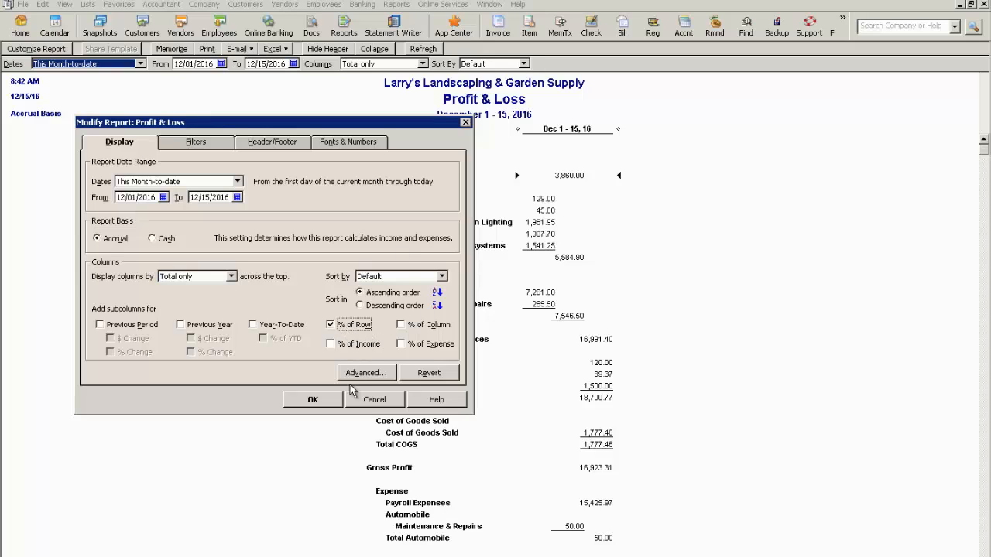
pyautogui.click(313, 398)
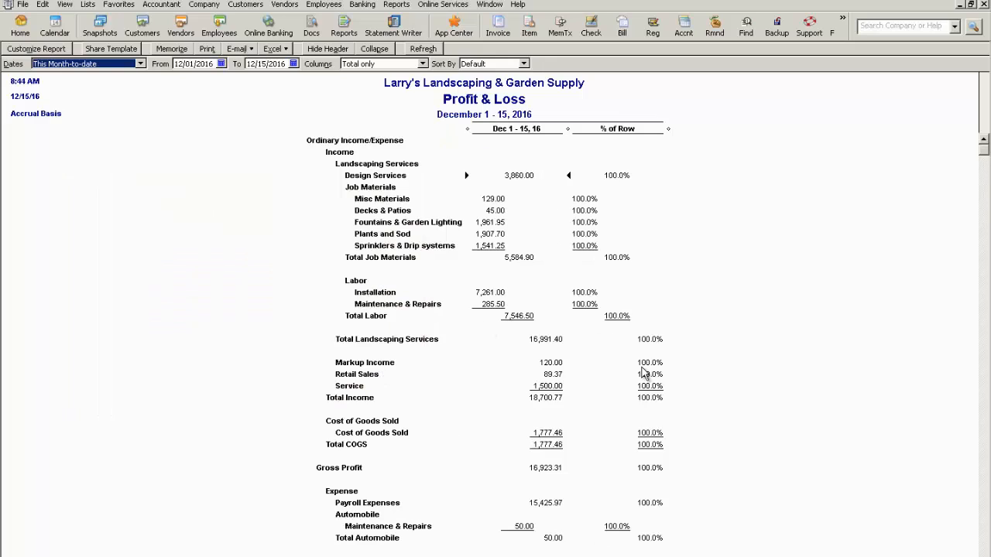
pyautogui.moveTo(235, 108)
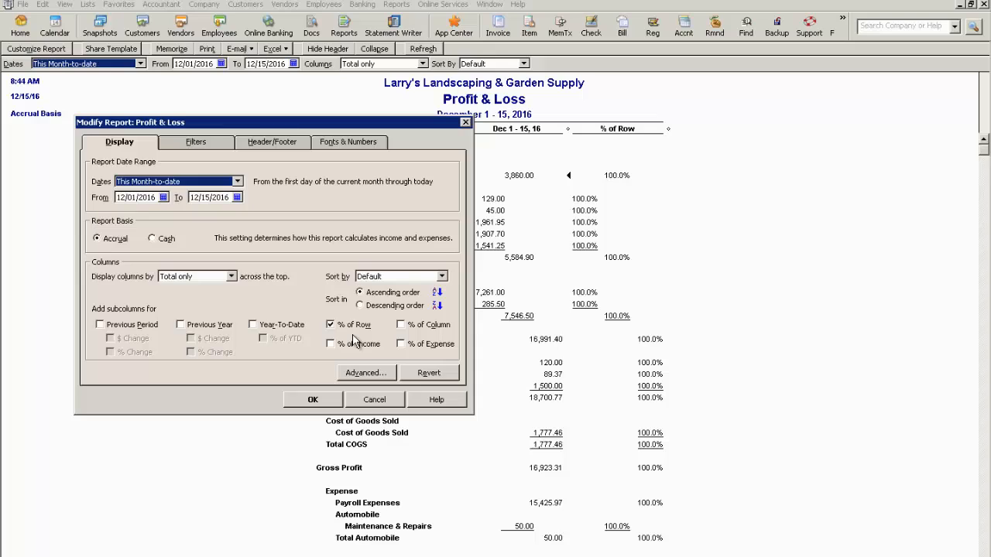
pyautogui.click(330, 325)
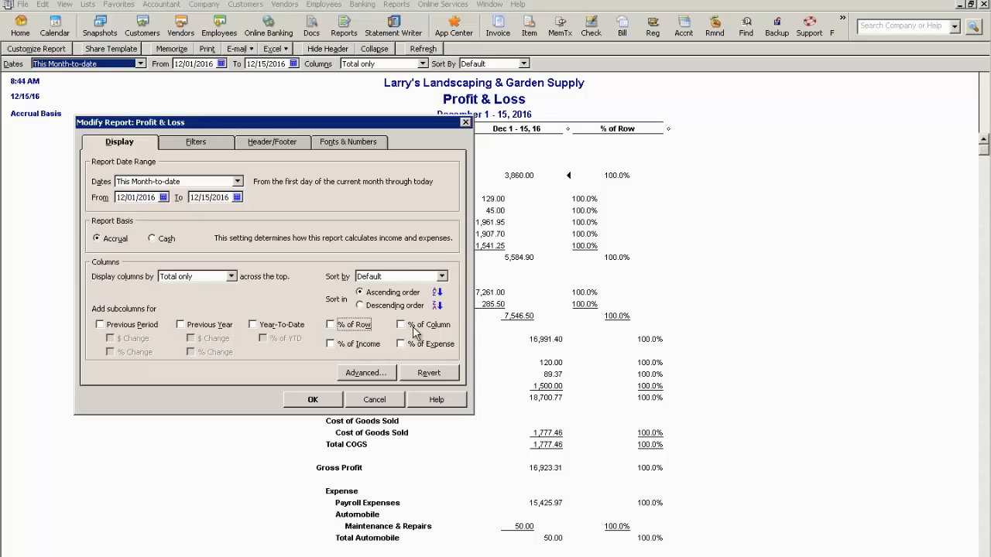
pyautogui.moveTo(524, 186)
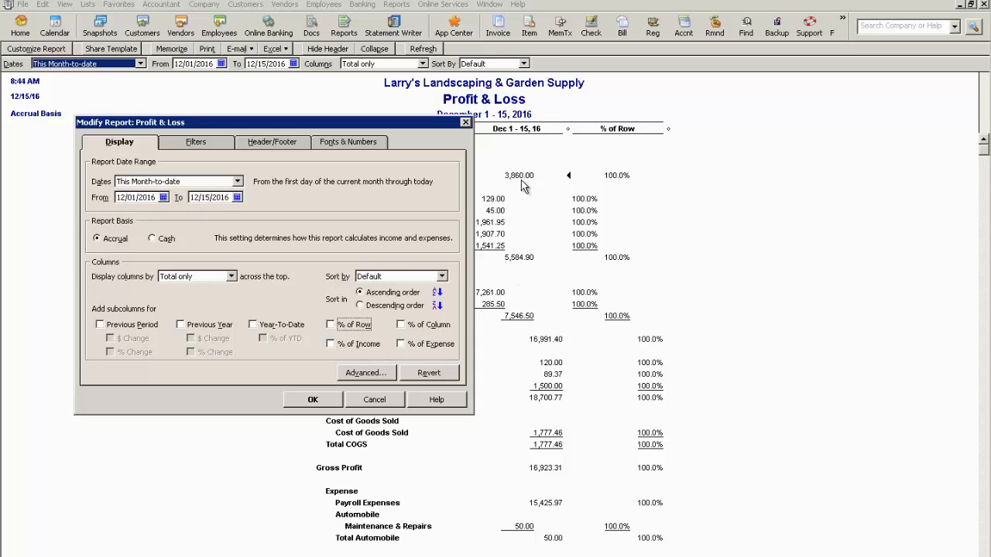
pyautogui.moveTo(451, 344)
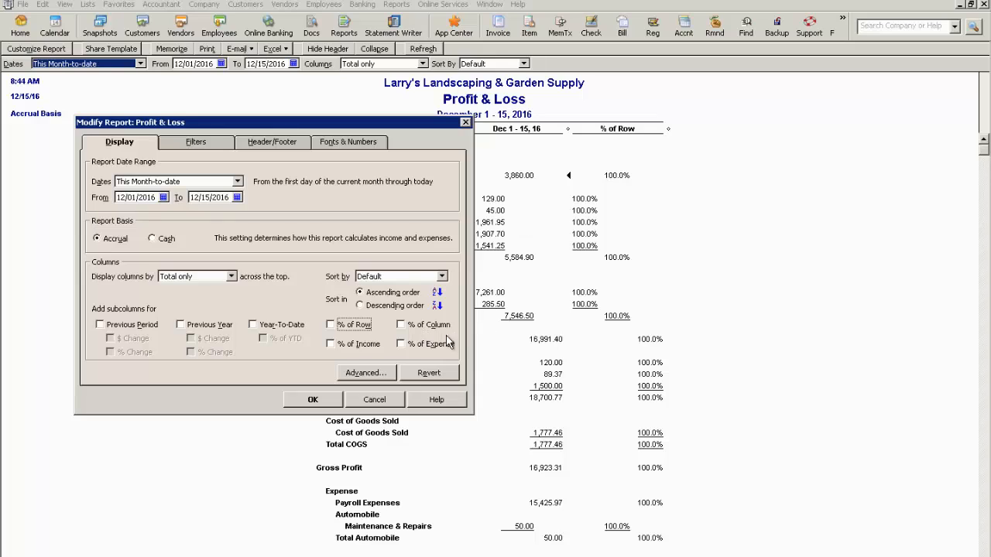
pyautogui.moveTo(405, 363)
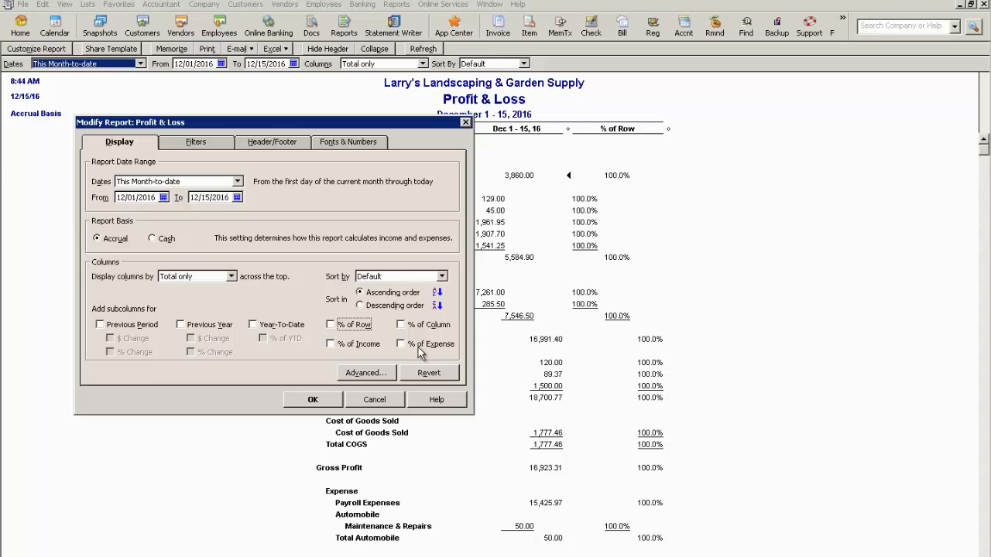
pyautogui.moveTo(359, 360)
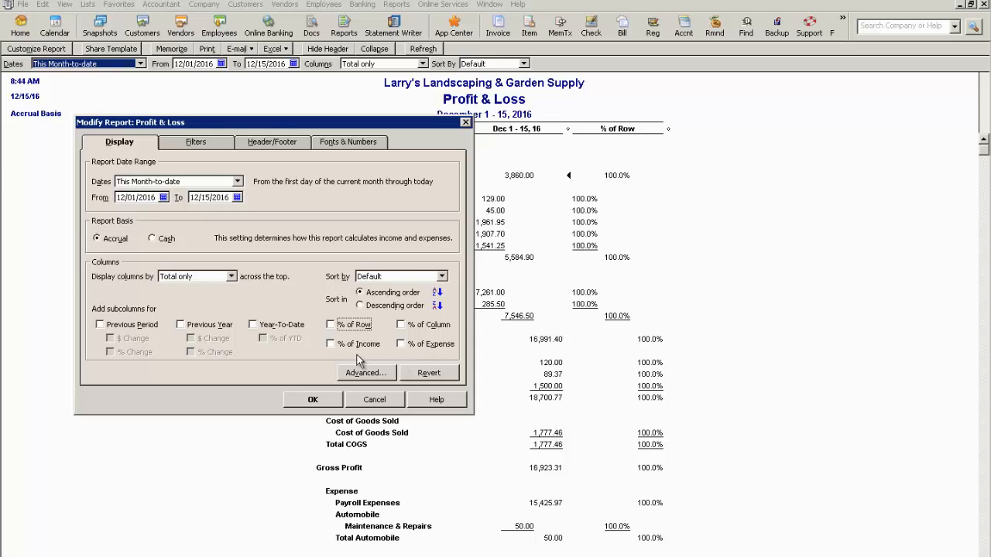
pyautogui.moveTo(333, 352)
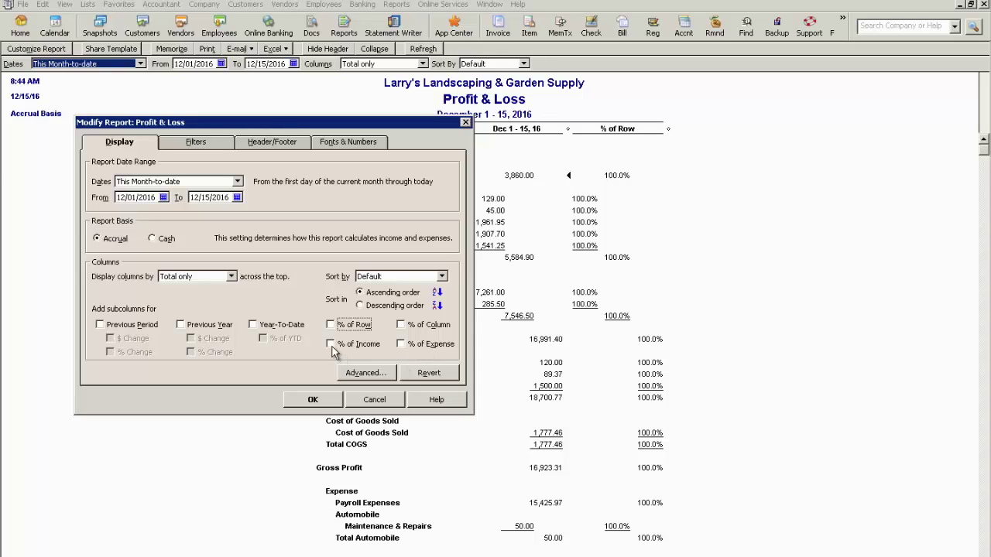
# Check % of Income under Add subcolumns for and apply it to the report.
pyautogui.click(330, 344)
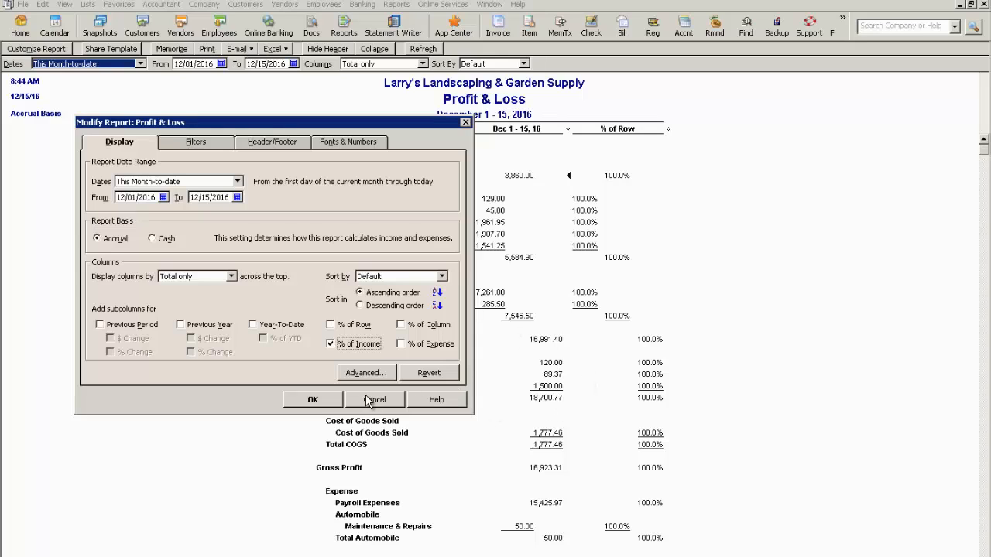
pyautogui.moveTo(374, 406)
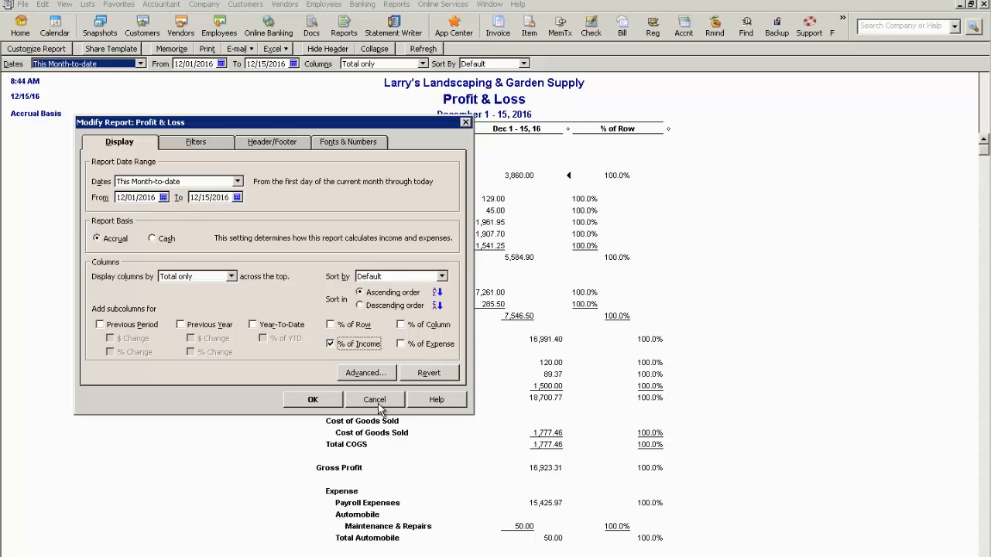
pyautogui.moveTo(385, 411)
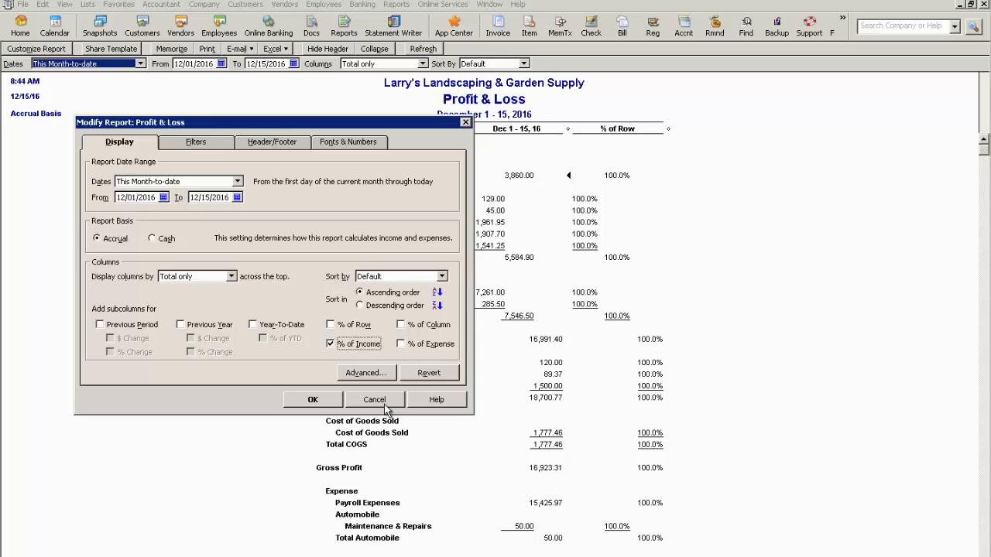
pyautogui.moveTo(329, 408)
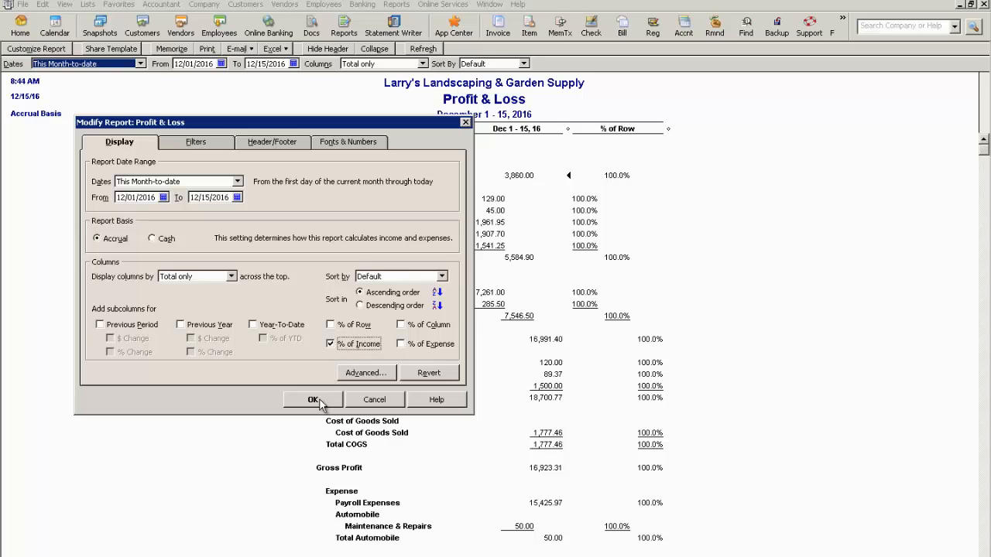
pyautogui.click(311, 400)
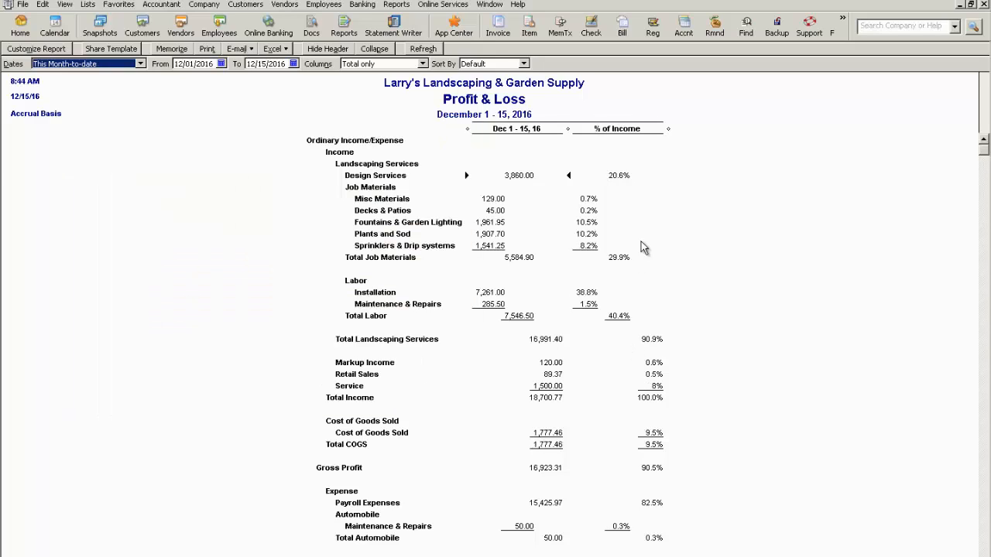
pyautogui.moveTo(641, 299)
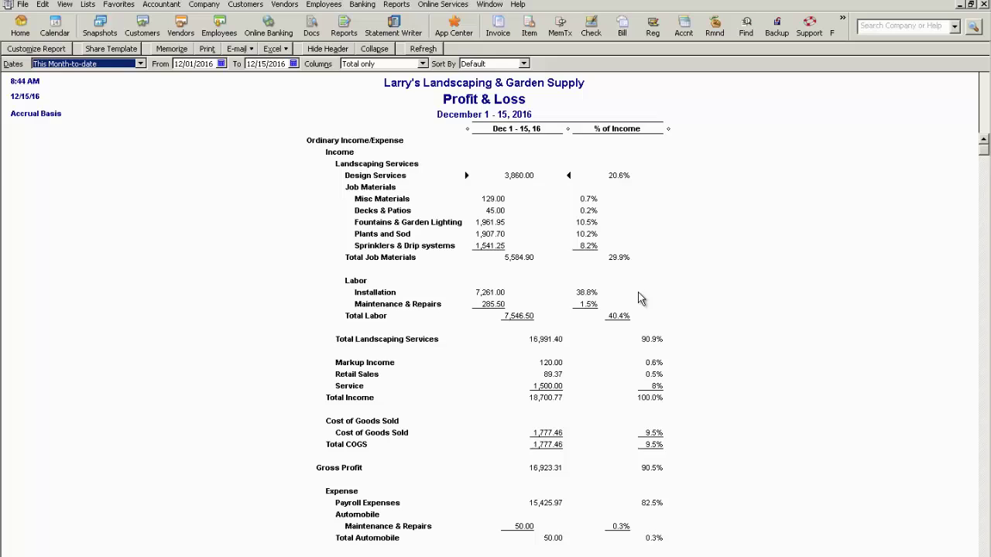
pyautogui.moveTo(601, 291)
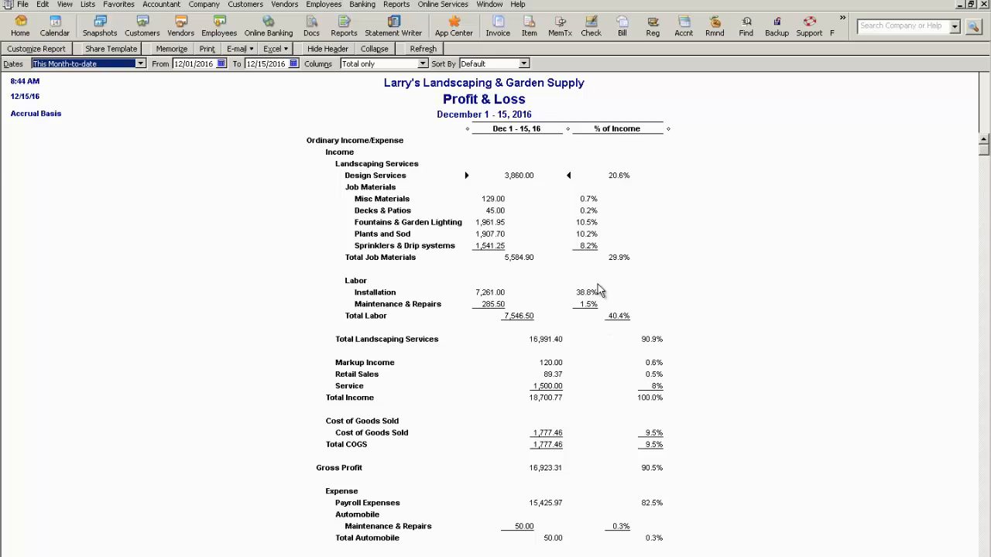
pyautogui.scroll(-3)
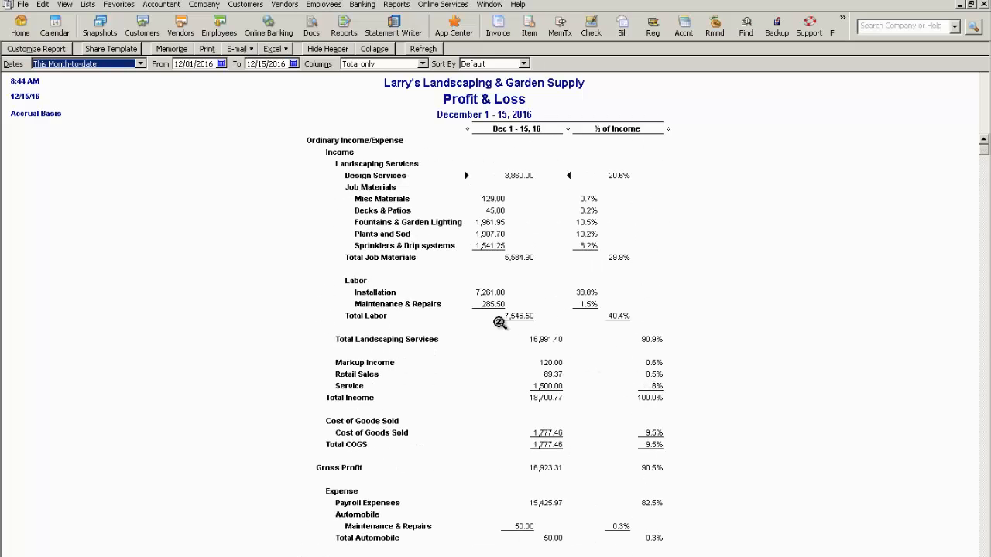
pyautogui.moveTo(377, 234)
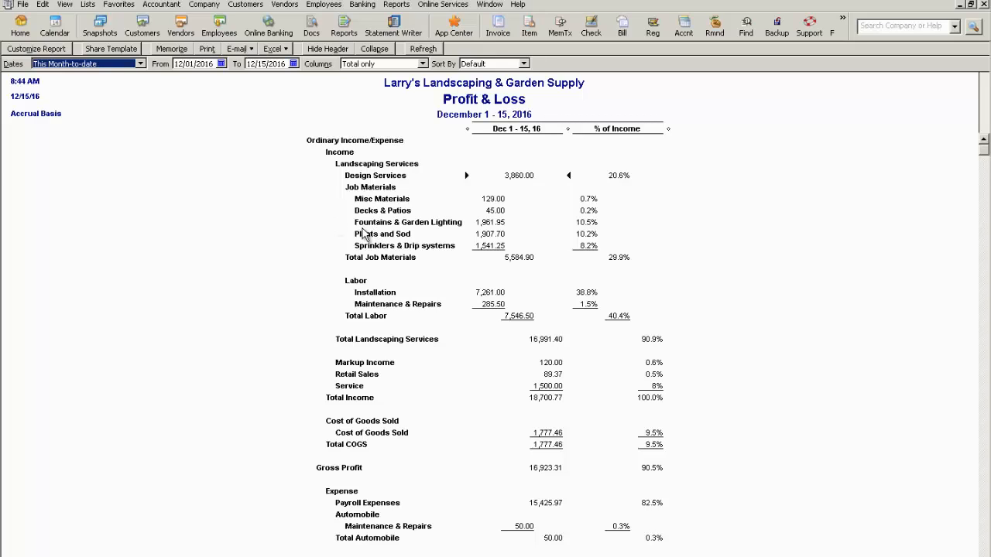
pyautogui.moveTo(364, 211)
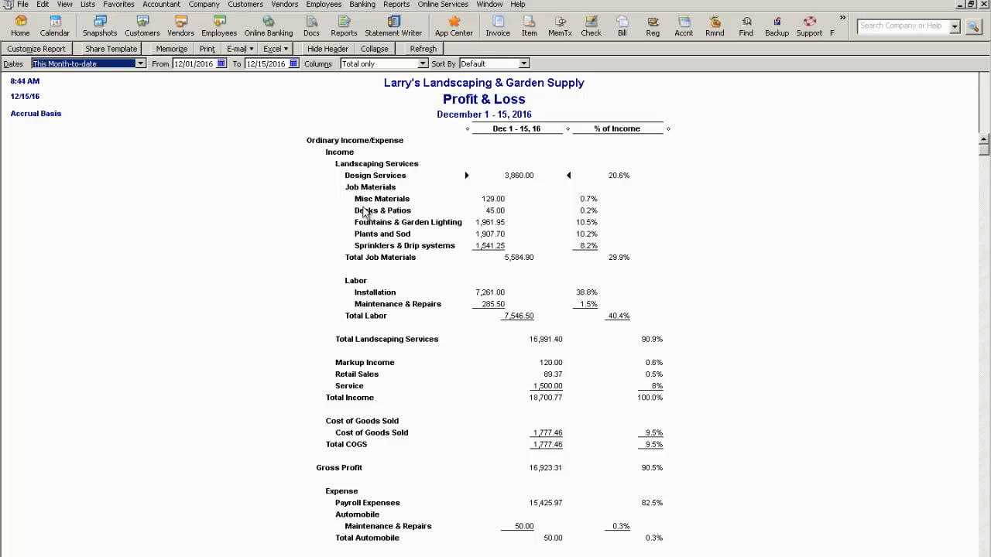